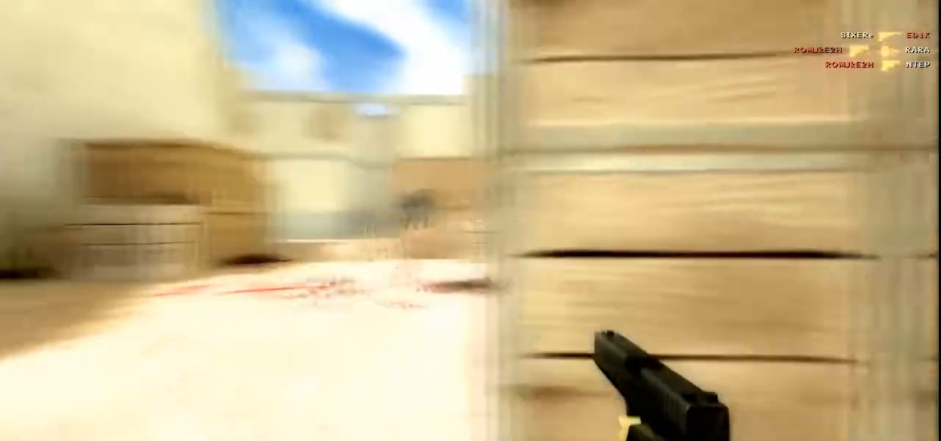
{"action": "mouse_move", "coordinate": [470, 220]}
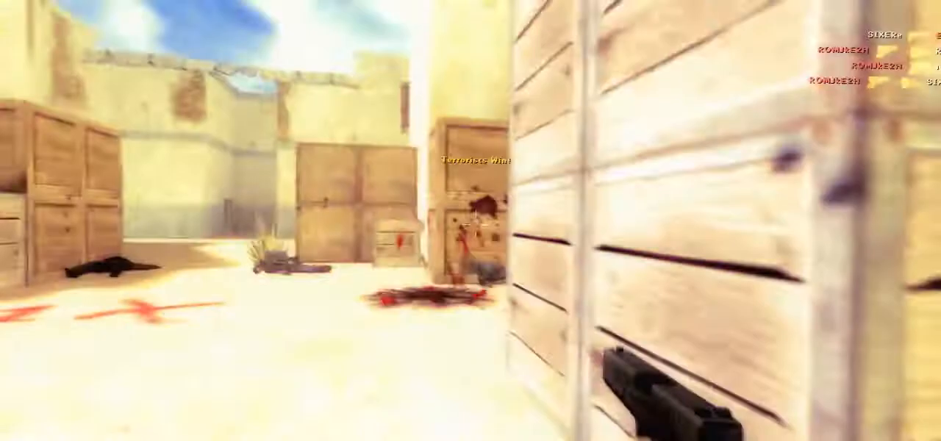